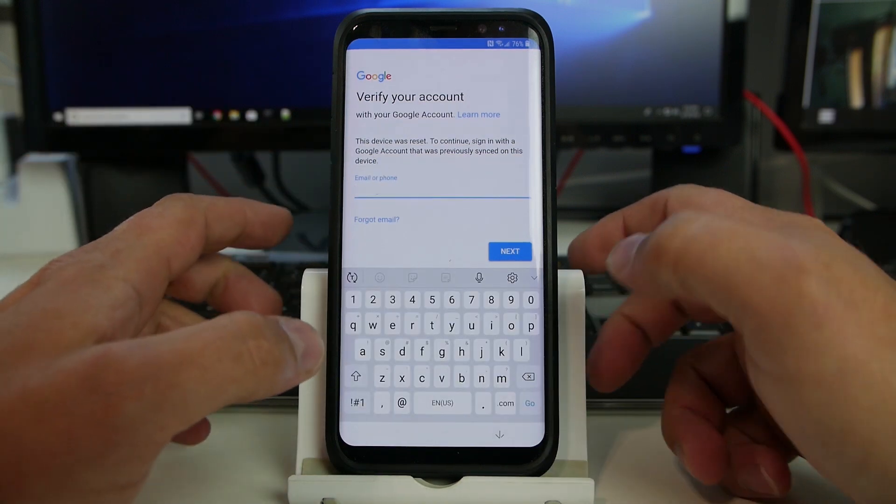
Enter the phone number digits (4387, 8) into the Email or phone verification field
click(432, 299)
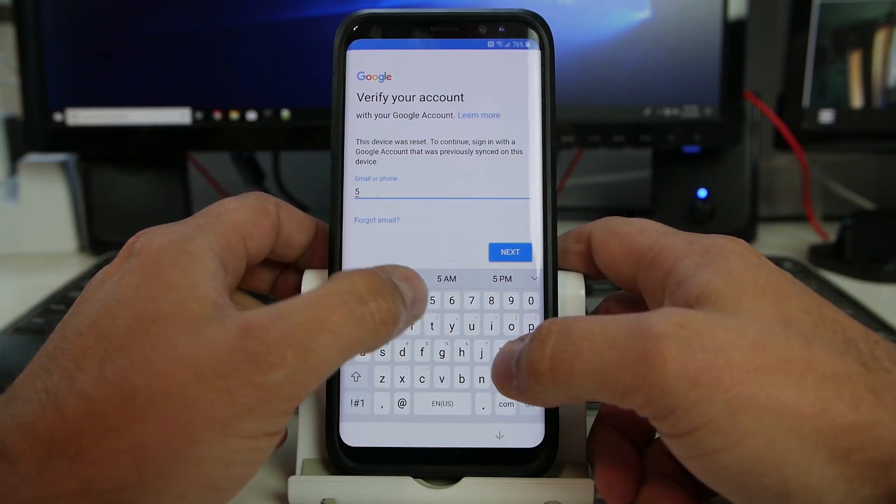
text(4387)
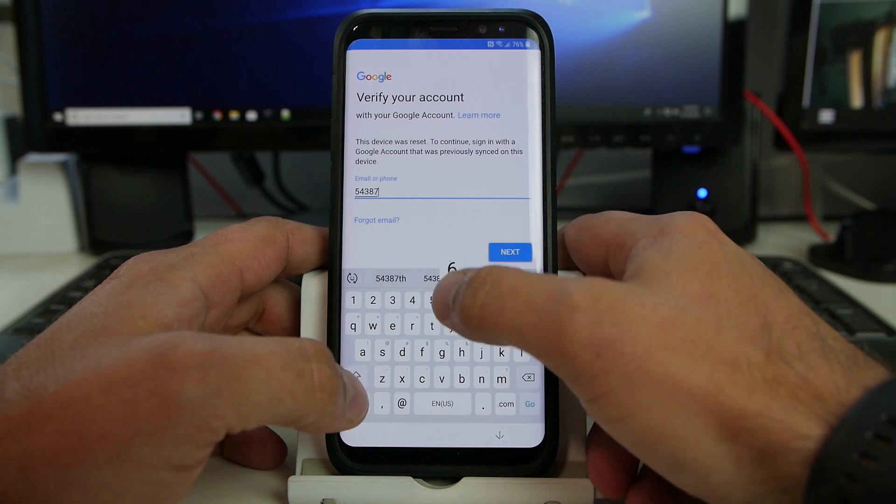
text(89)
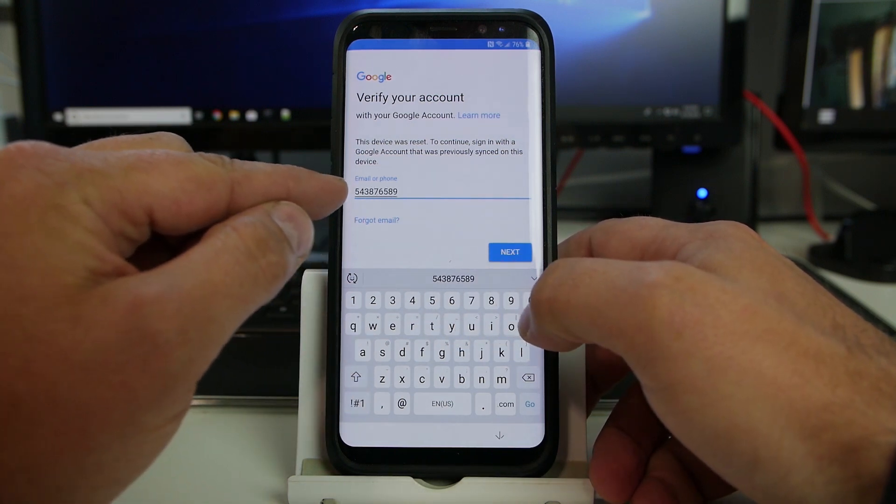
click(531, 300)
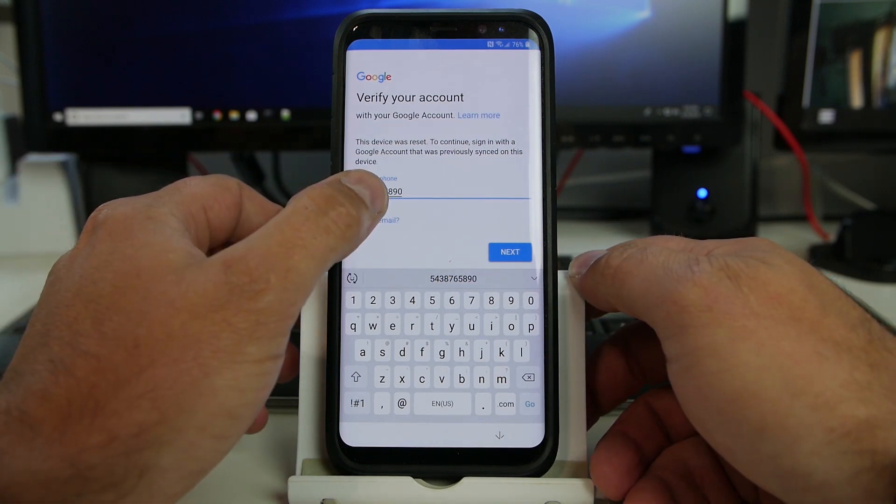
Select the entered number and text it the message Rootjunkysdl.com
double_click(378, 192)
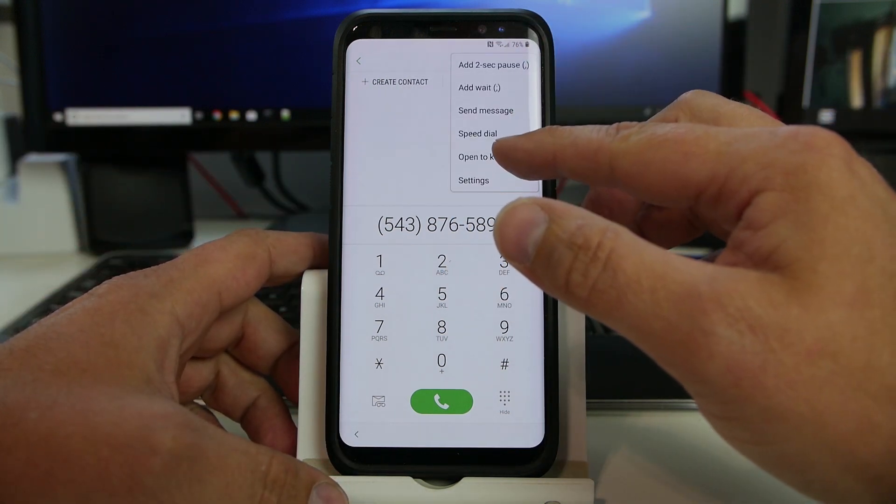
click(486, 110)
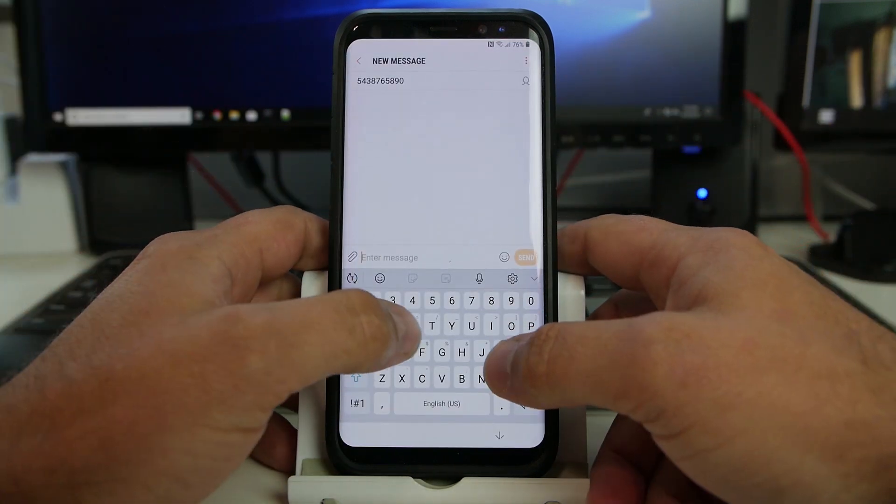
text(Rootjunky)
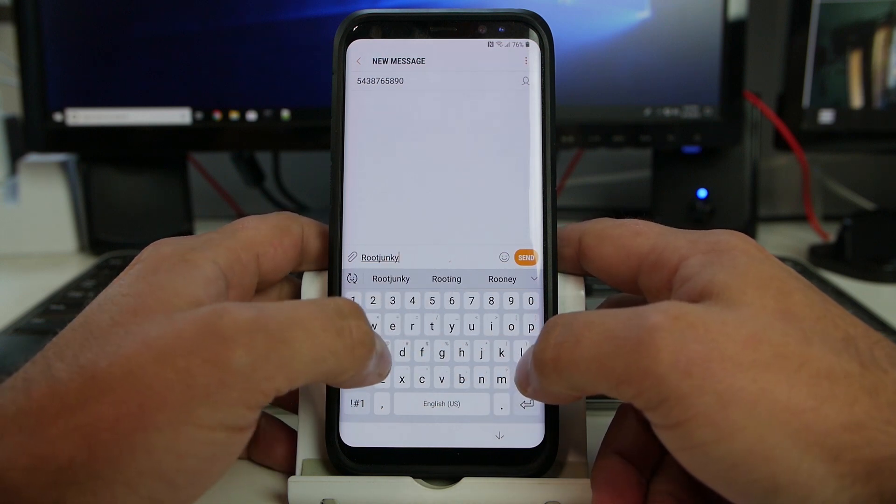
text(sdl.com)
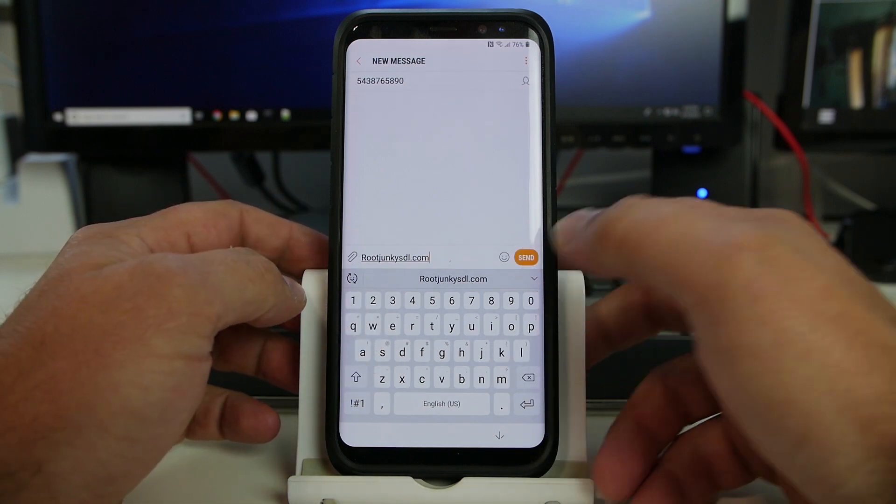
click(526, 258)
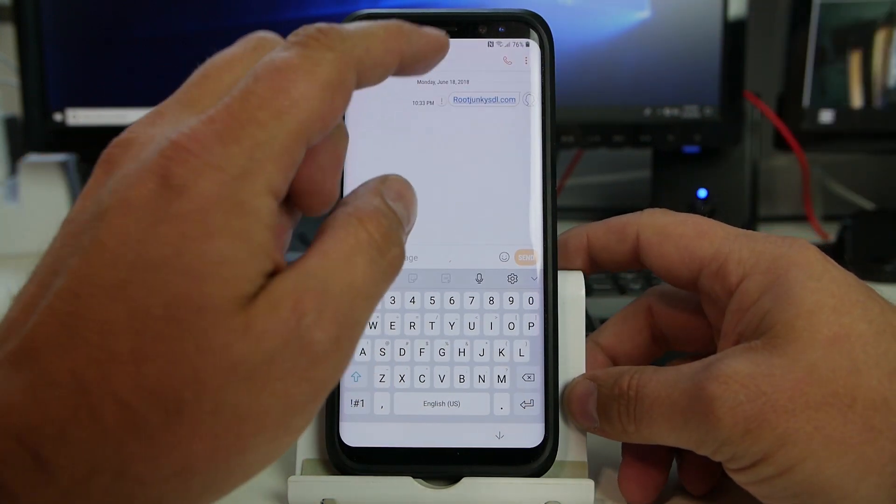
Follow the Rootjunkysdl.com link from the message and scroll the download site's file list
click(484, 99)
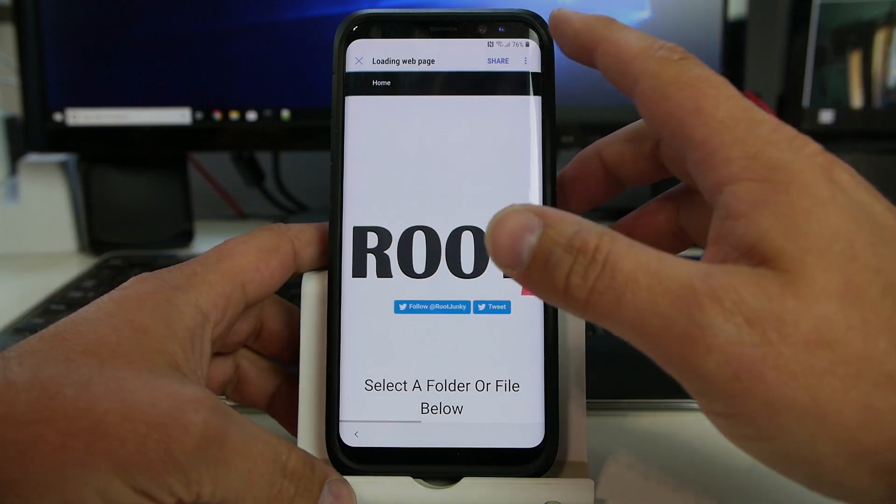
click(526, 61)
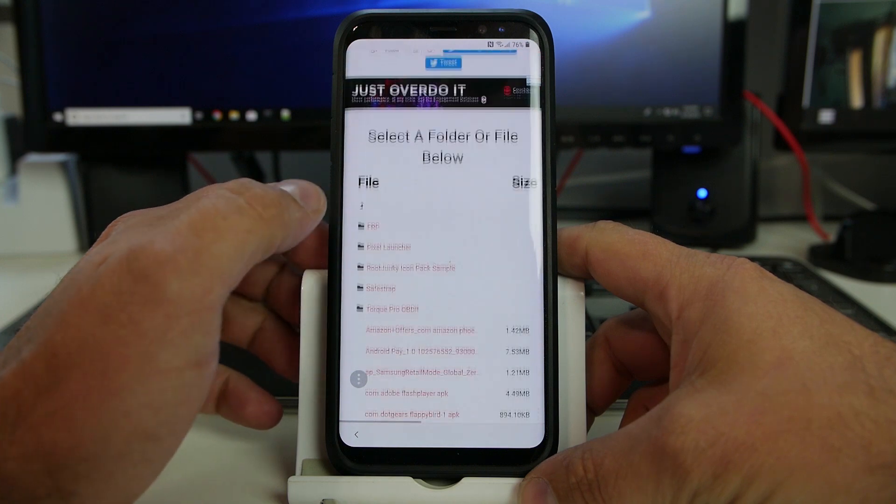
scroll(down, 3)
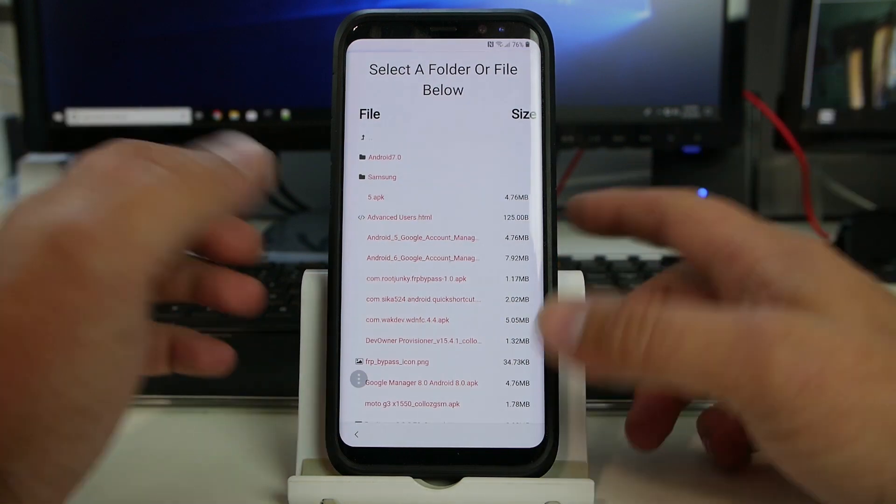
Save com.rootjunky.frpbypass-1.0.apk and install the FRP Bypass app from it
click(416, 278)
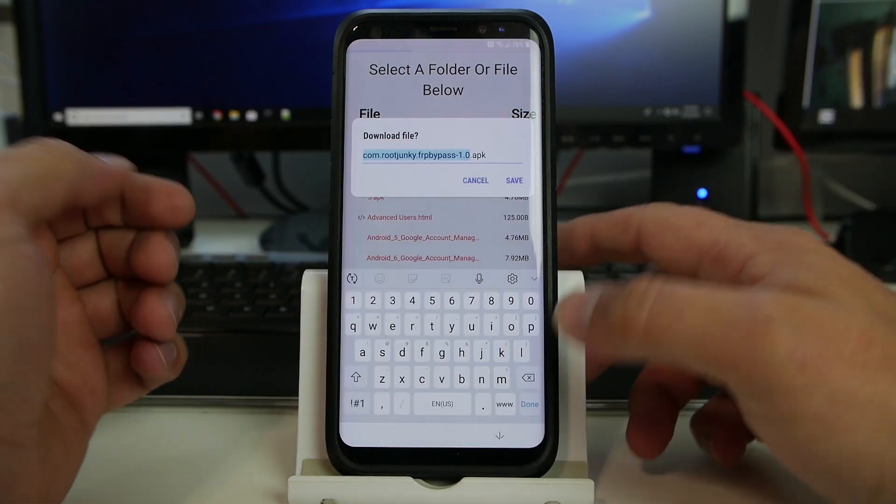
click(513, 180)
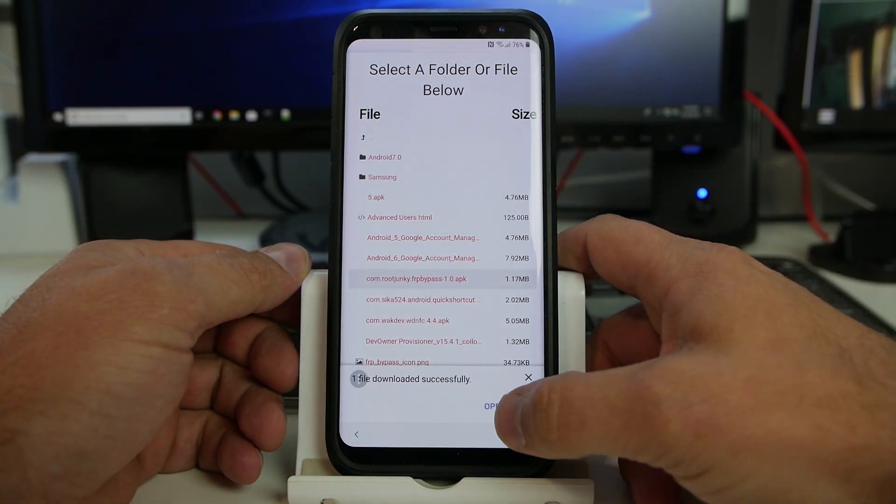
click(490, 406)
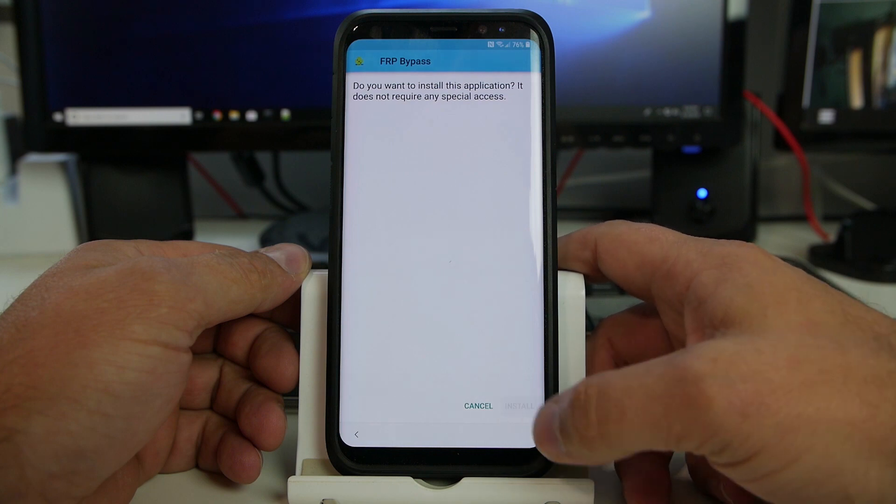
click(517, 406)
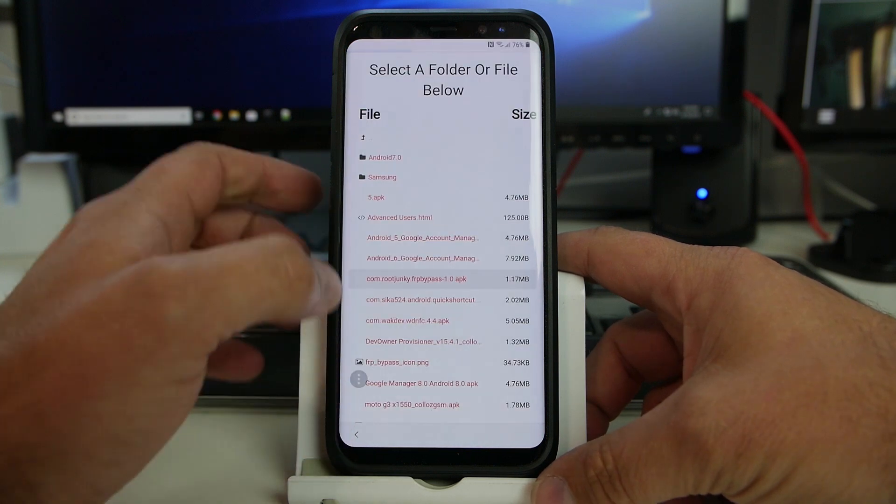
Save Android_6_Google_Account_Manager.apk, install Google Account Manager and return to the file list
click(423, 258)
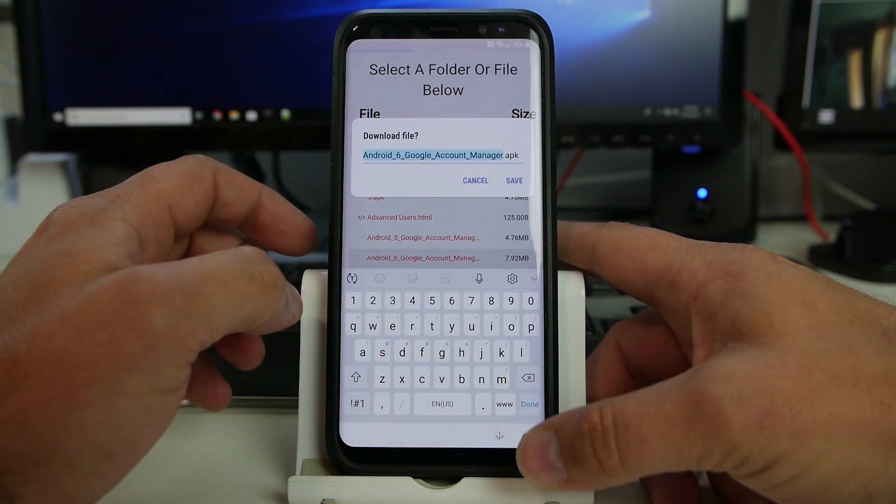
click(475, 180)
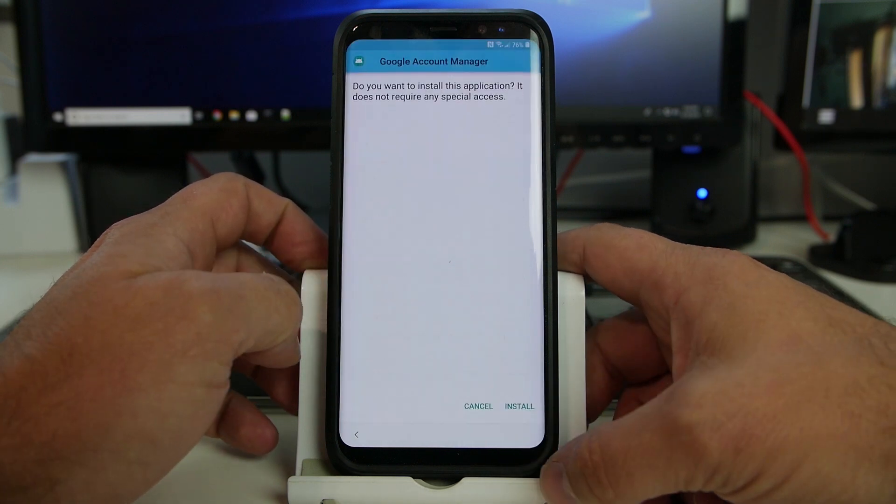
click(519, 406)
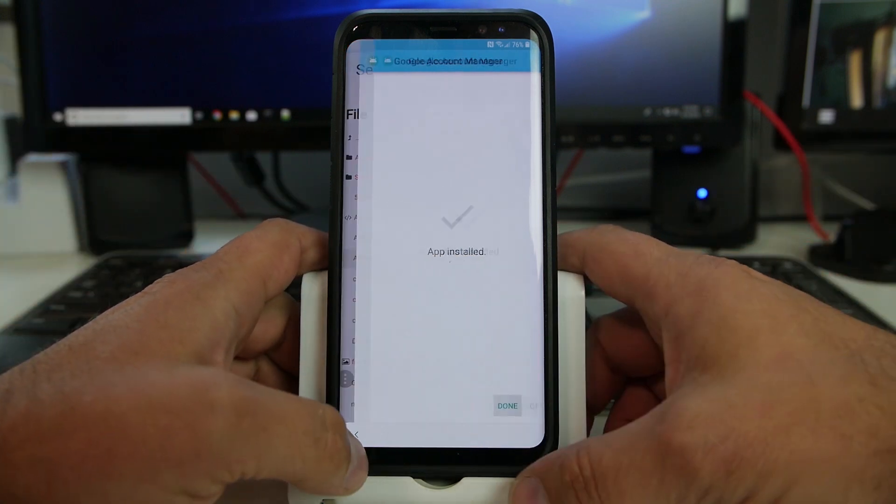
click(506, 406)
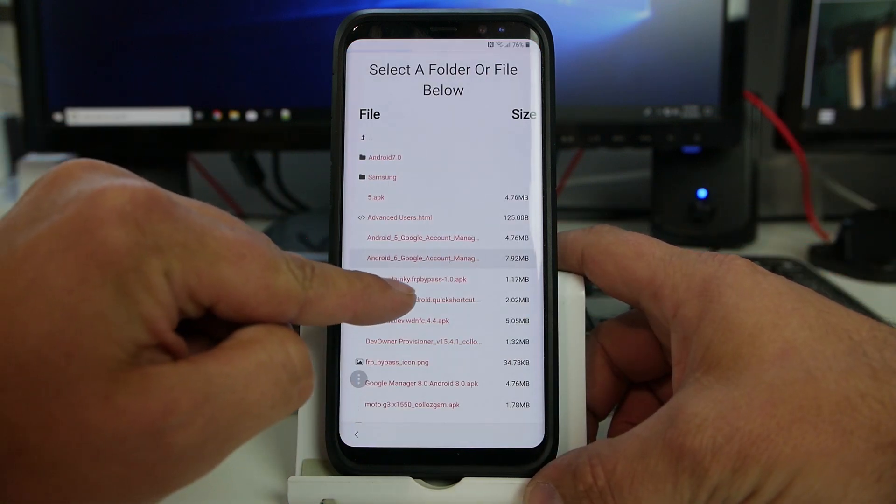
Save the quickshortcut apk, launch QuickShortcutMaker and scroll to the app list showing FRP Bypass
click(434, 300)
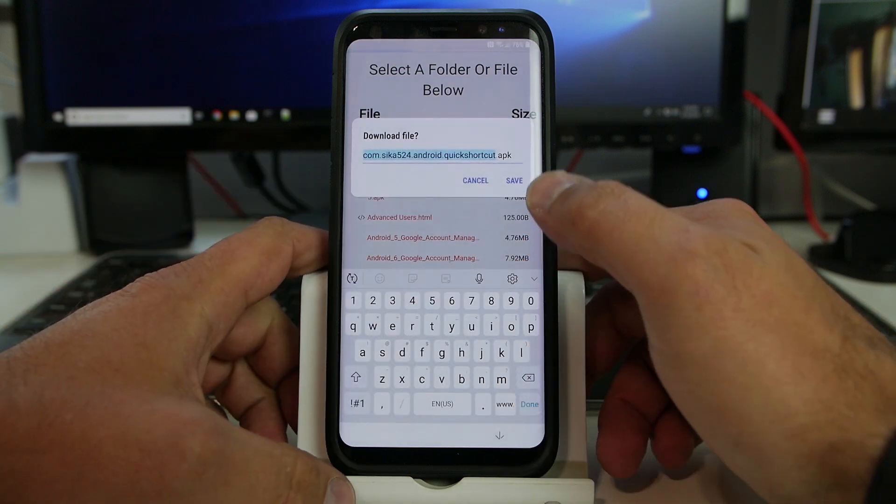
click(513, 180)
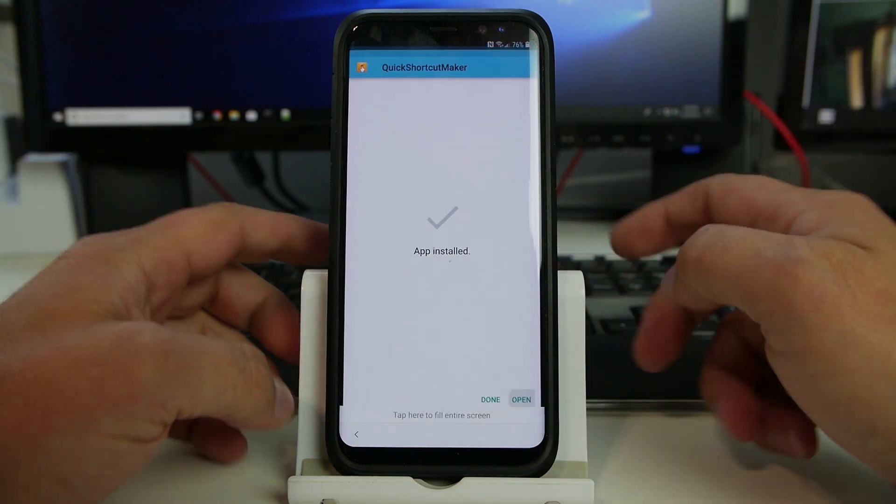
click(521, 398)
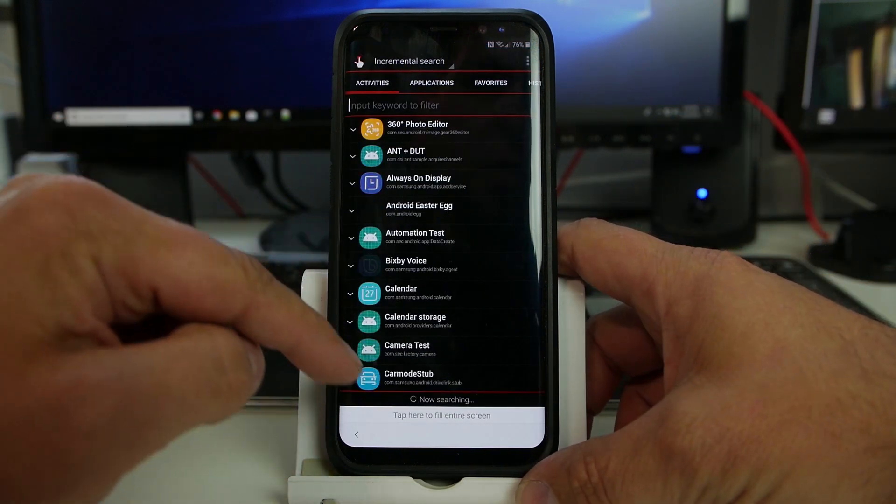
scroll(down, 3)
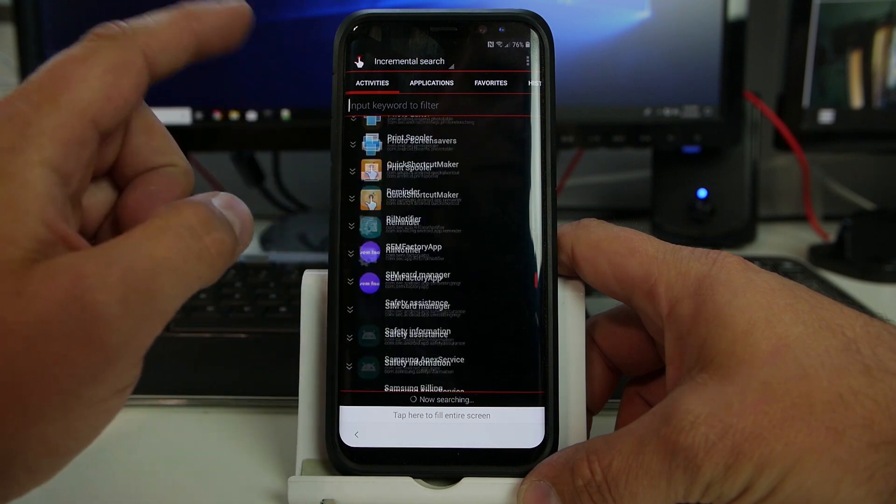
scroll(down, 3)
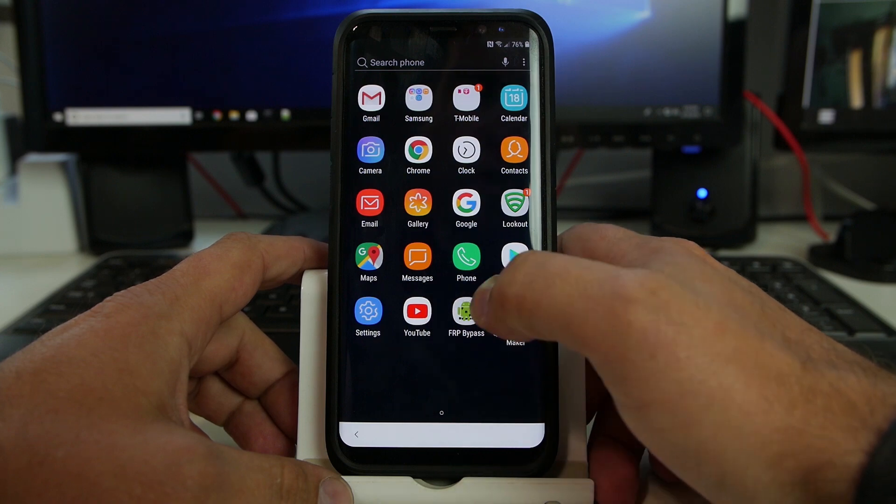
Launch FRP Bypass, accept the Google terms and sign in with the email 'rootjunk'
click(465, 313)
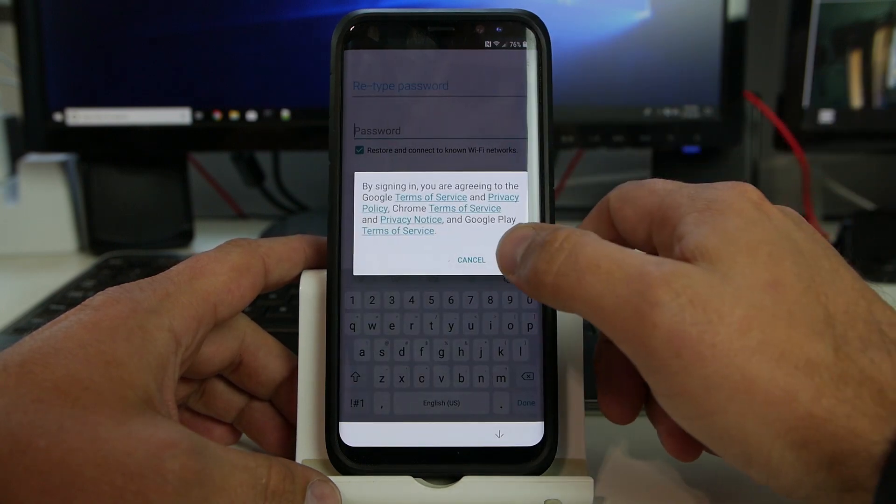
click(470, 260)
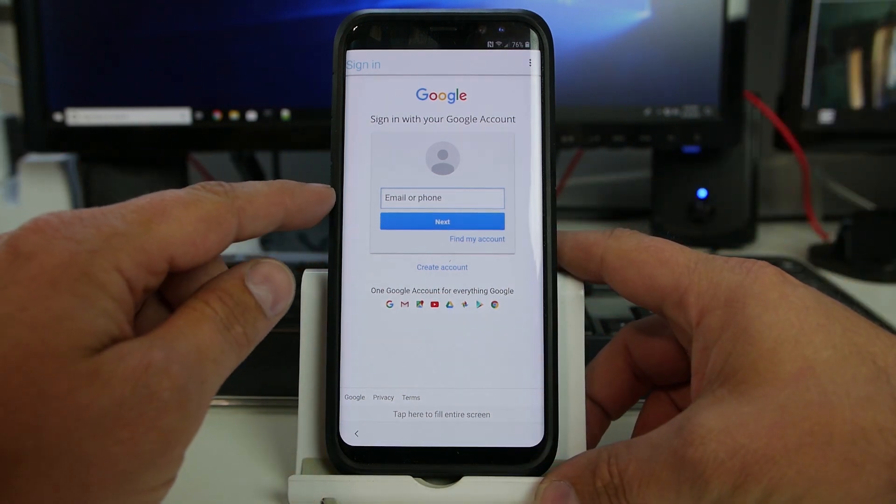
click(442, 197)
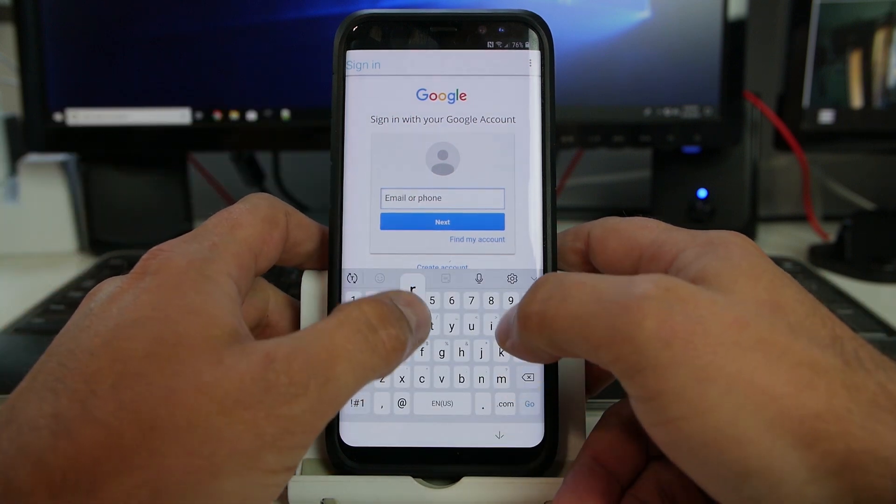
text(rootjunk)
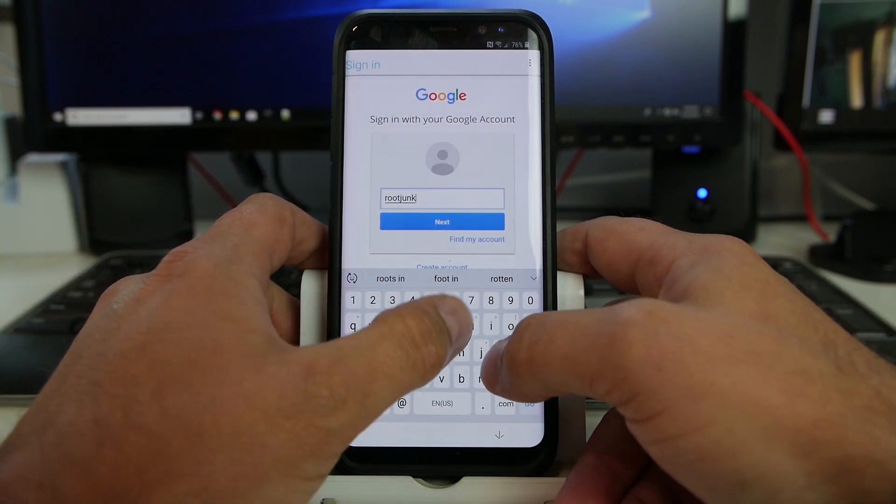
click(441, 222)
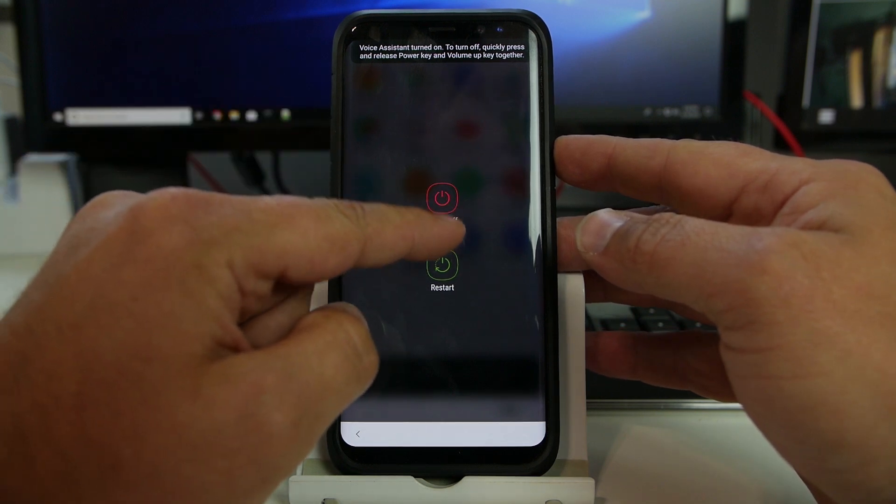
Restart the phone from the power menu back to the setup welcome screen
click(442, 264)
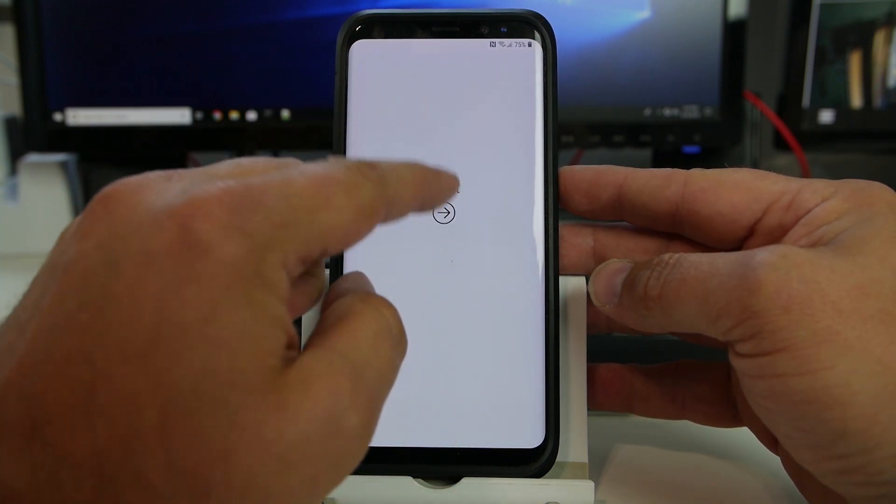
Advance past Account added, No backups, skipped phone protection, Google terms and the Can't restore notice
click(445, 213)
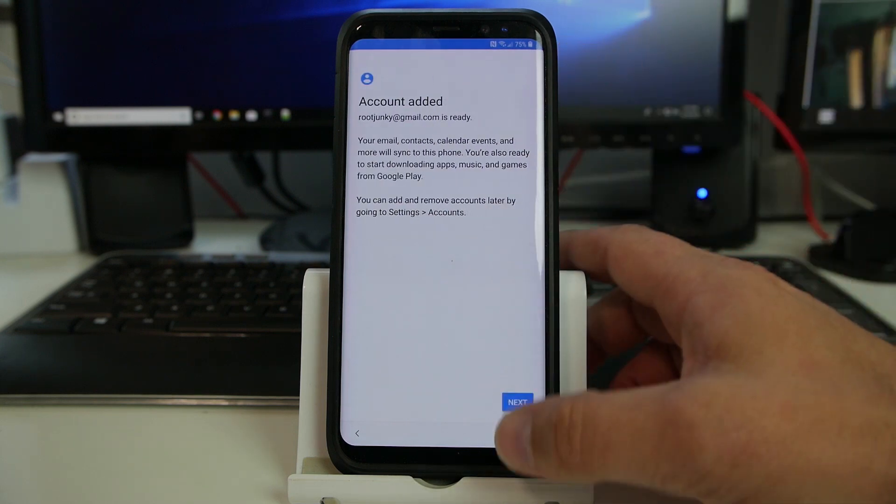
click(516, 401)
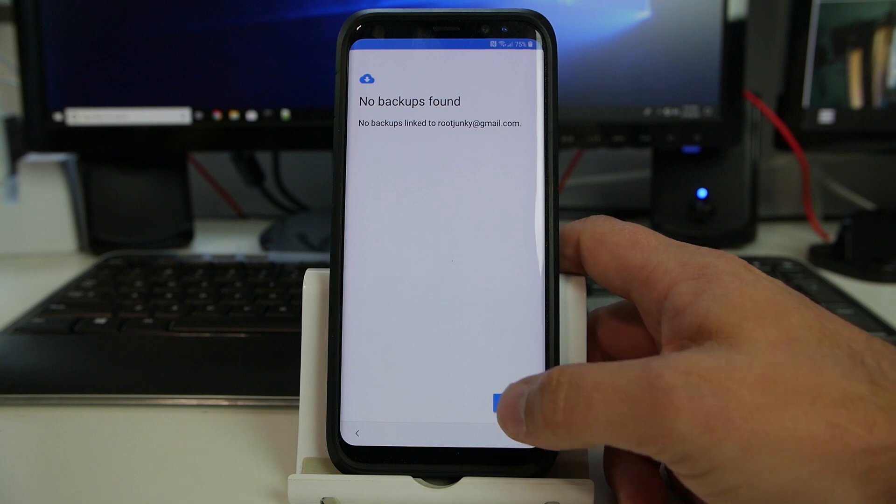
click(499, 402)
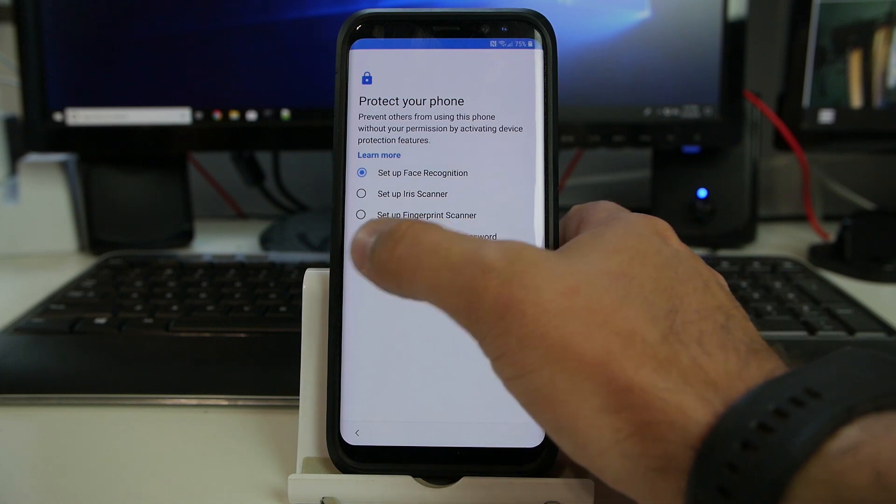
click(510, 288)
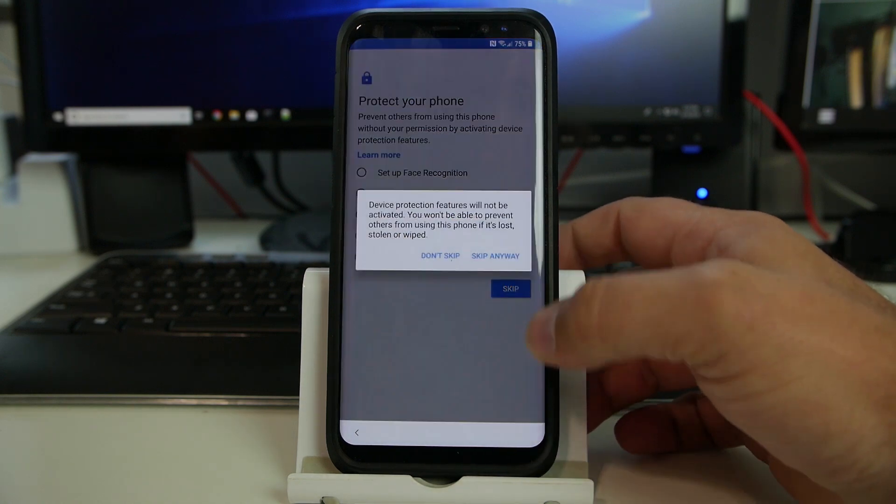
click(495, 256)
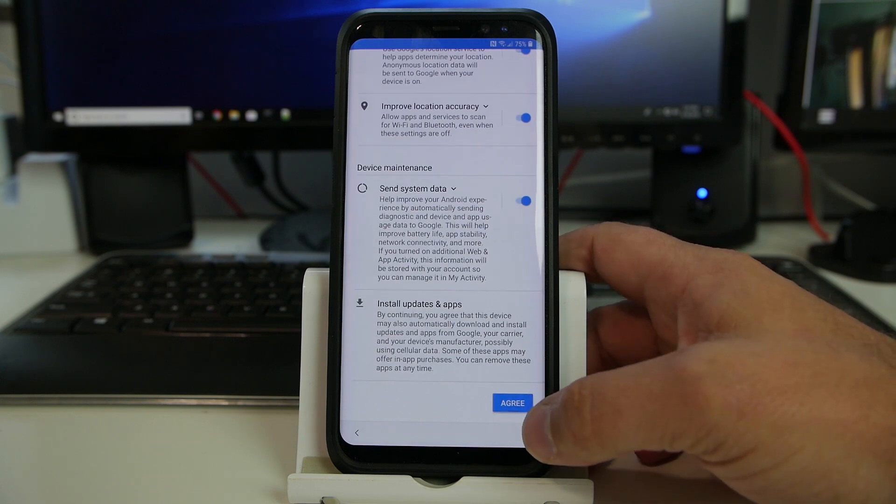
click(512, 404)
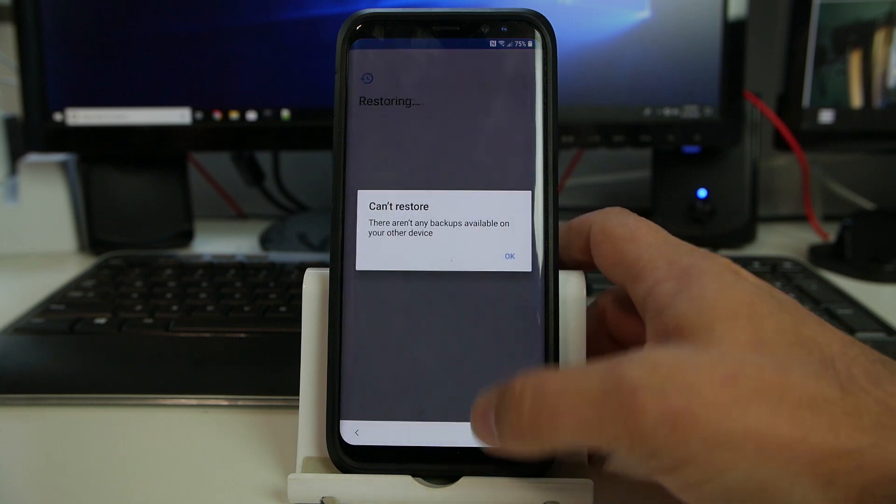
click(510, 256)
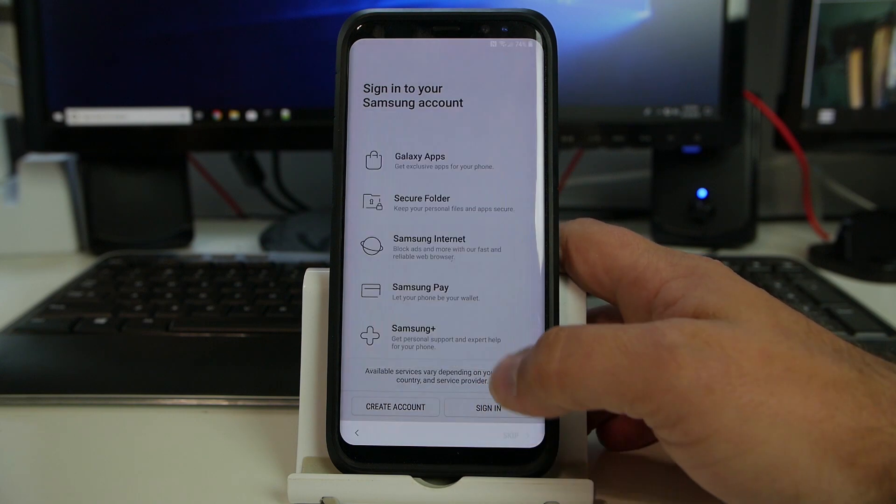
Skip the Samsung account and accept the useful features to finish on the home screen
click(489, 408)
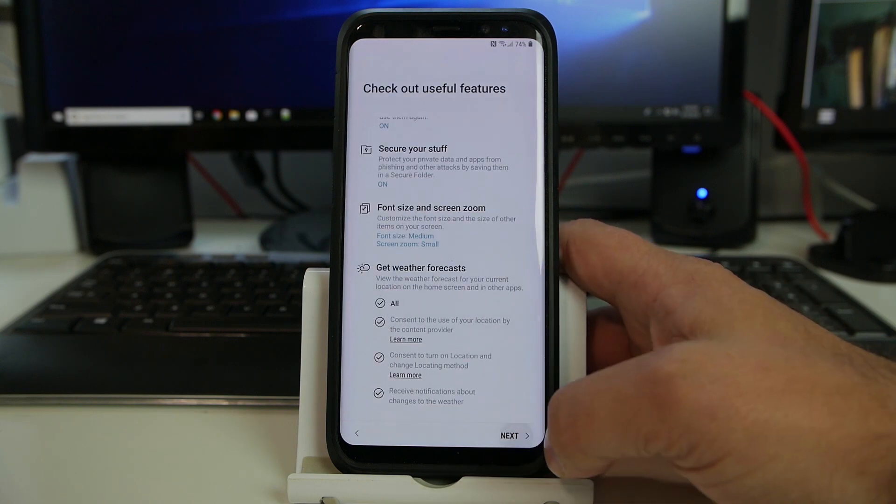
click(510, 435)
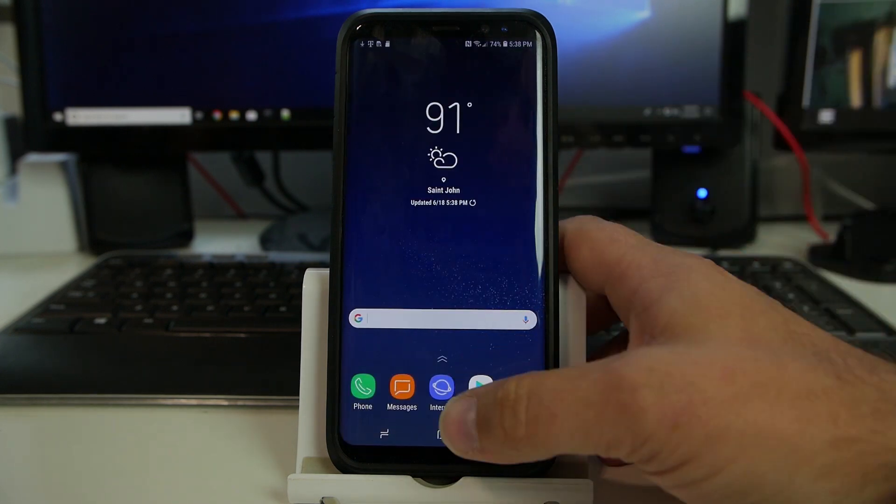
Review Software information showing Android 8.0.0 and the February 2018 security patch, then return to About phone
scroll(up, 3)
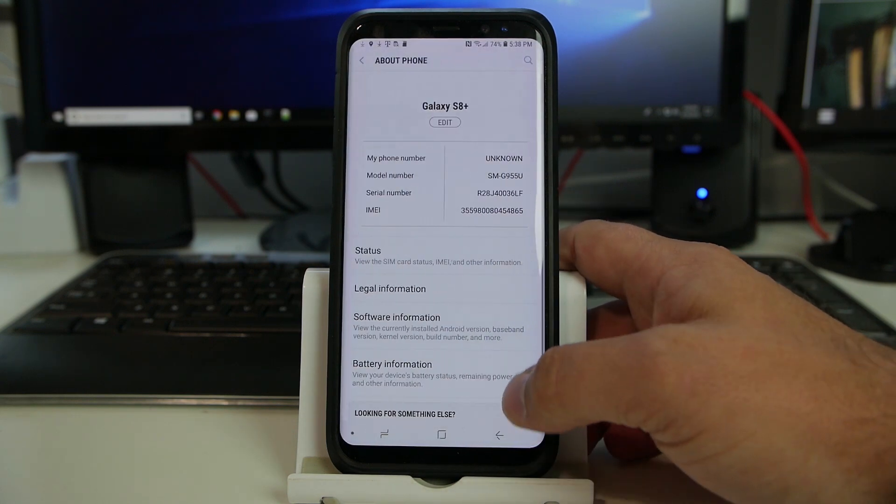
click(396, 317)
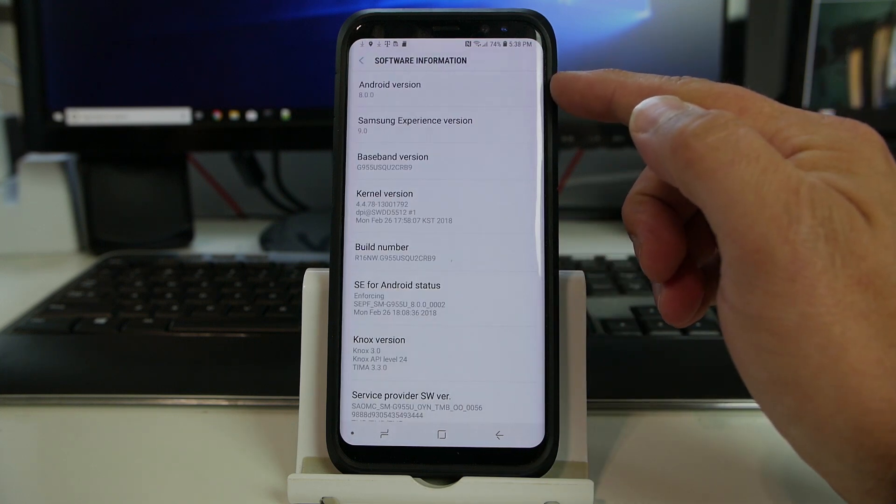
mouse_move(560, 159)
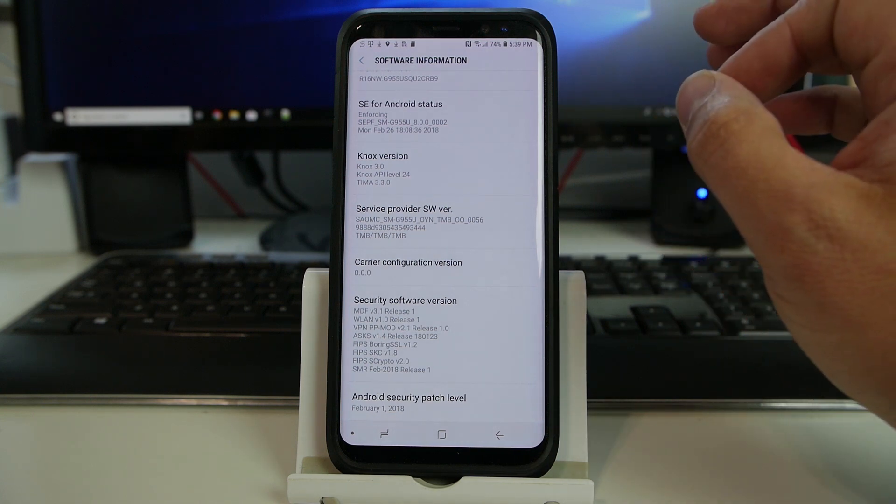
scroll(down, 3)
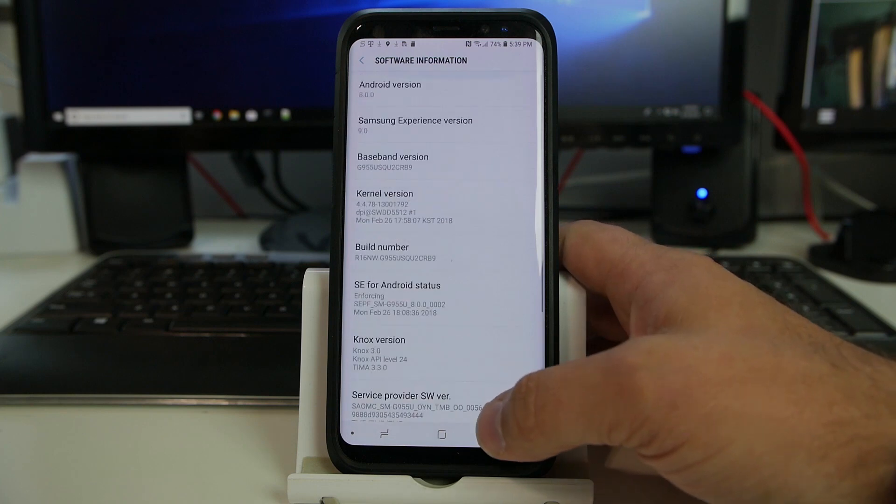
scroll(down, 3)
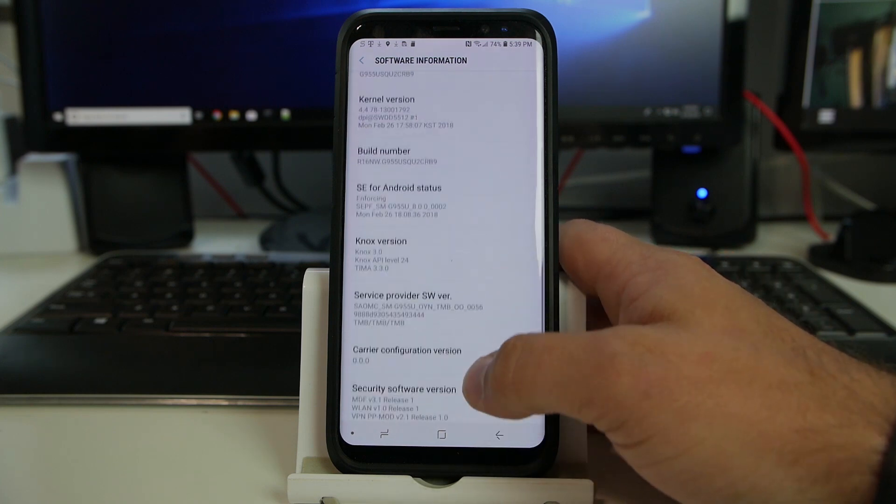
scroll(down, 3)
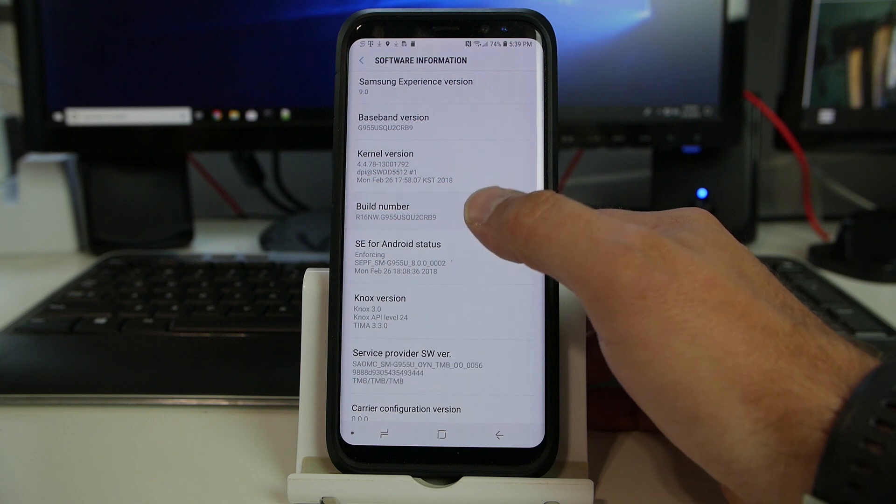
click(362, 61)
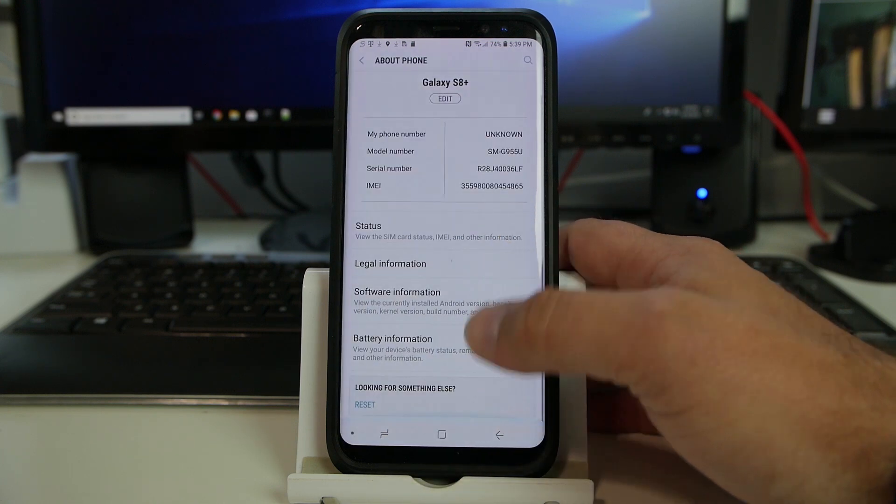